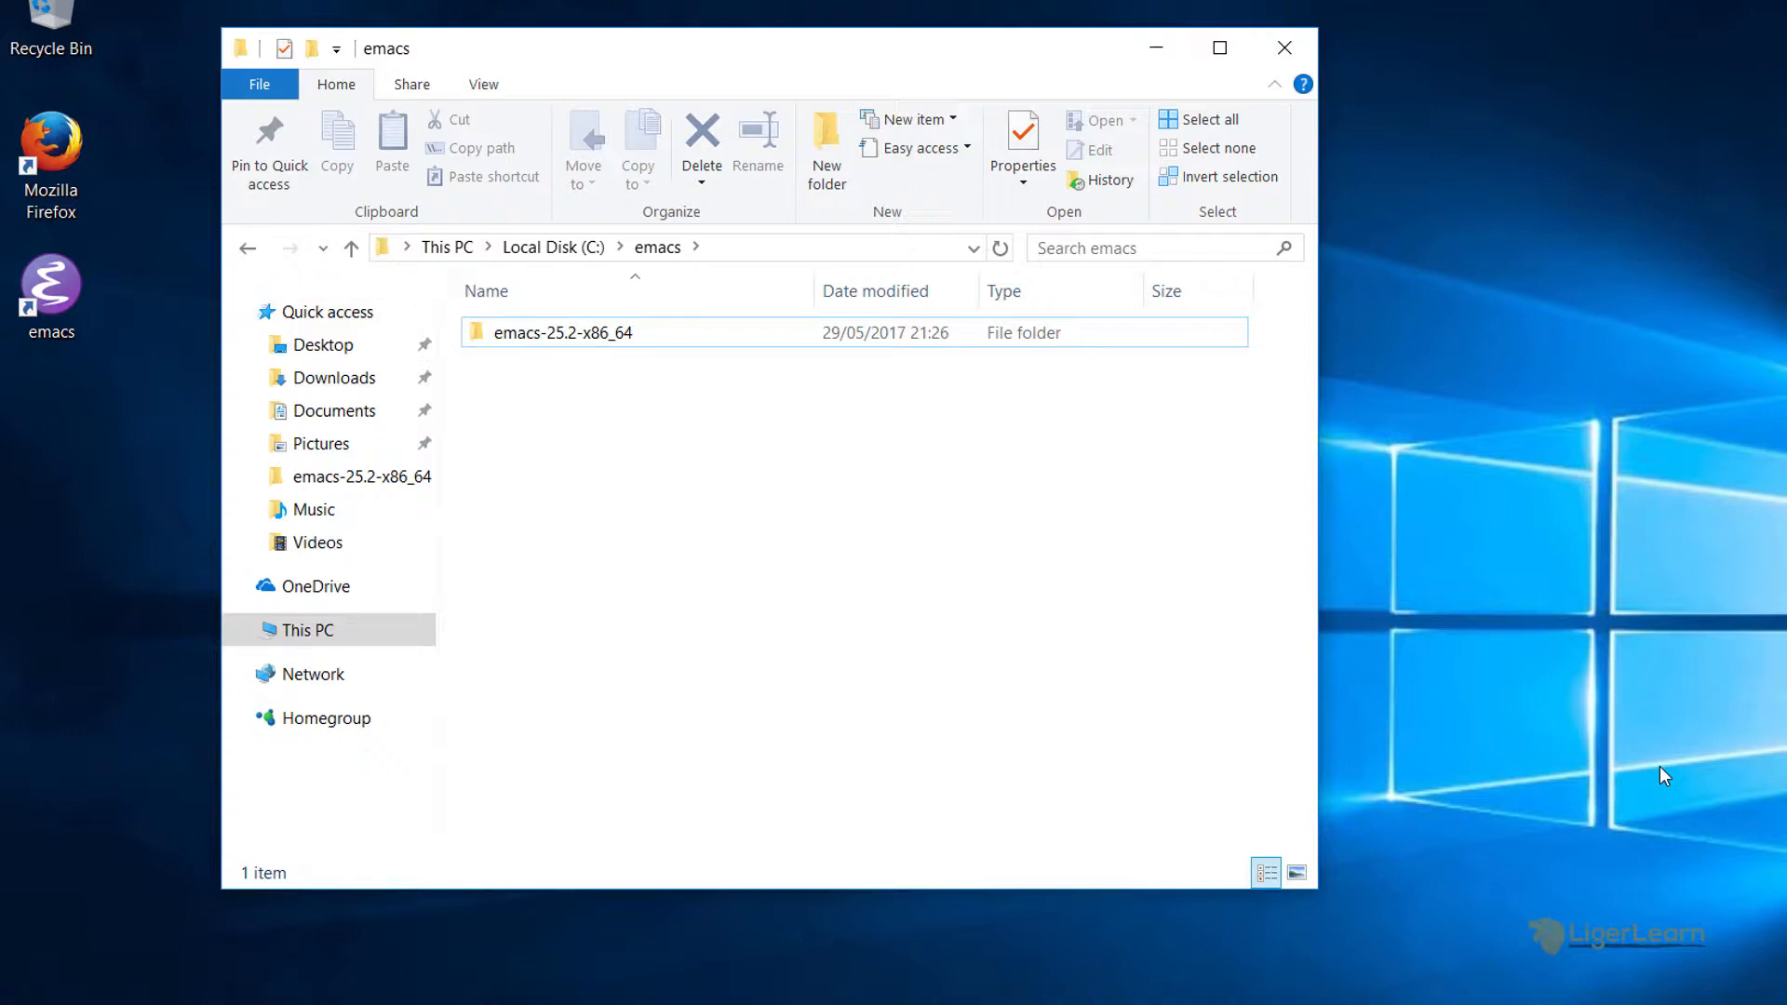
{"action": "mouse_move", "coordinate": [951, 513]}
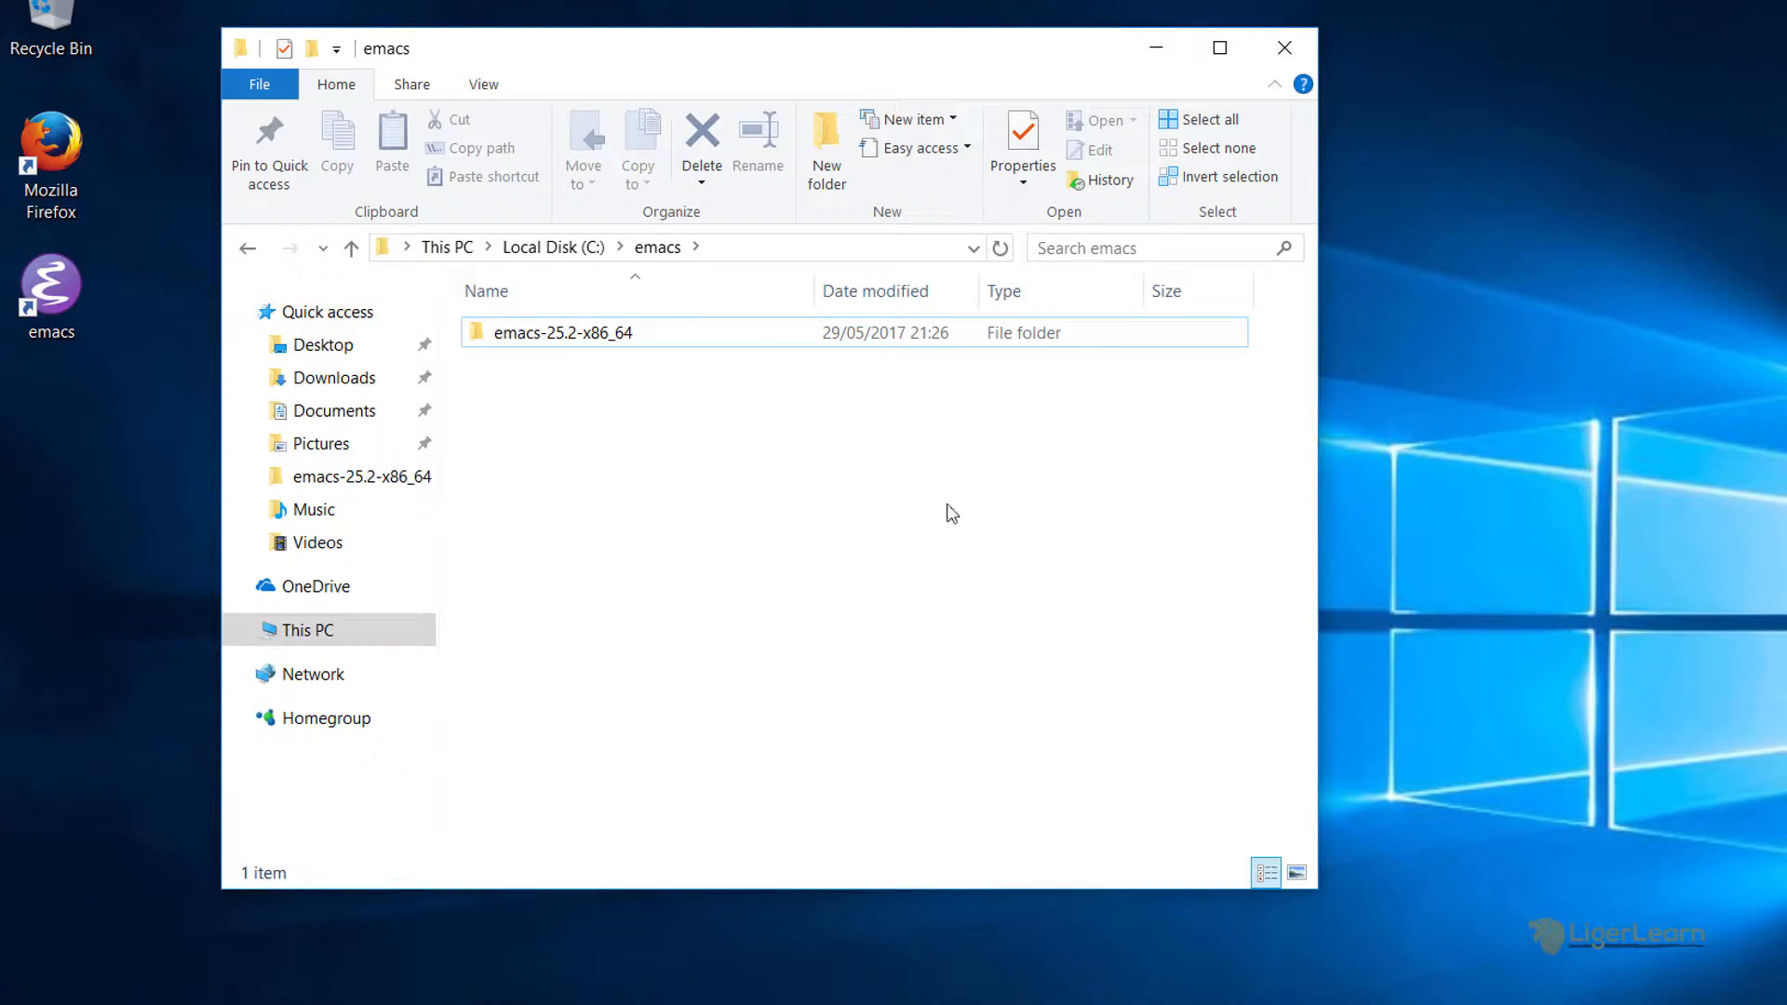
Step: Launch runemacs.exe from the emacs-25.2-x86_64\bin folder to start GNU Emacs
{"action": "left_click", "coordinate": [562, 331]}
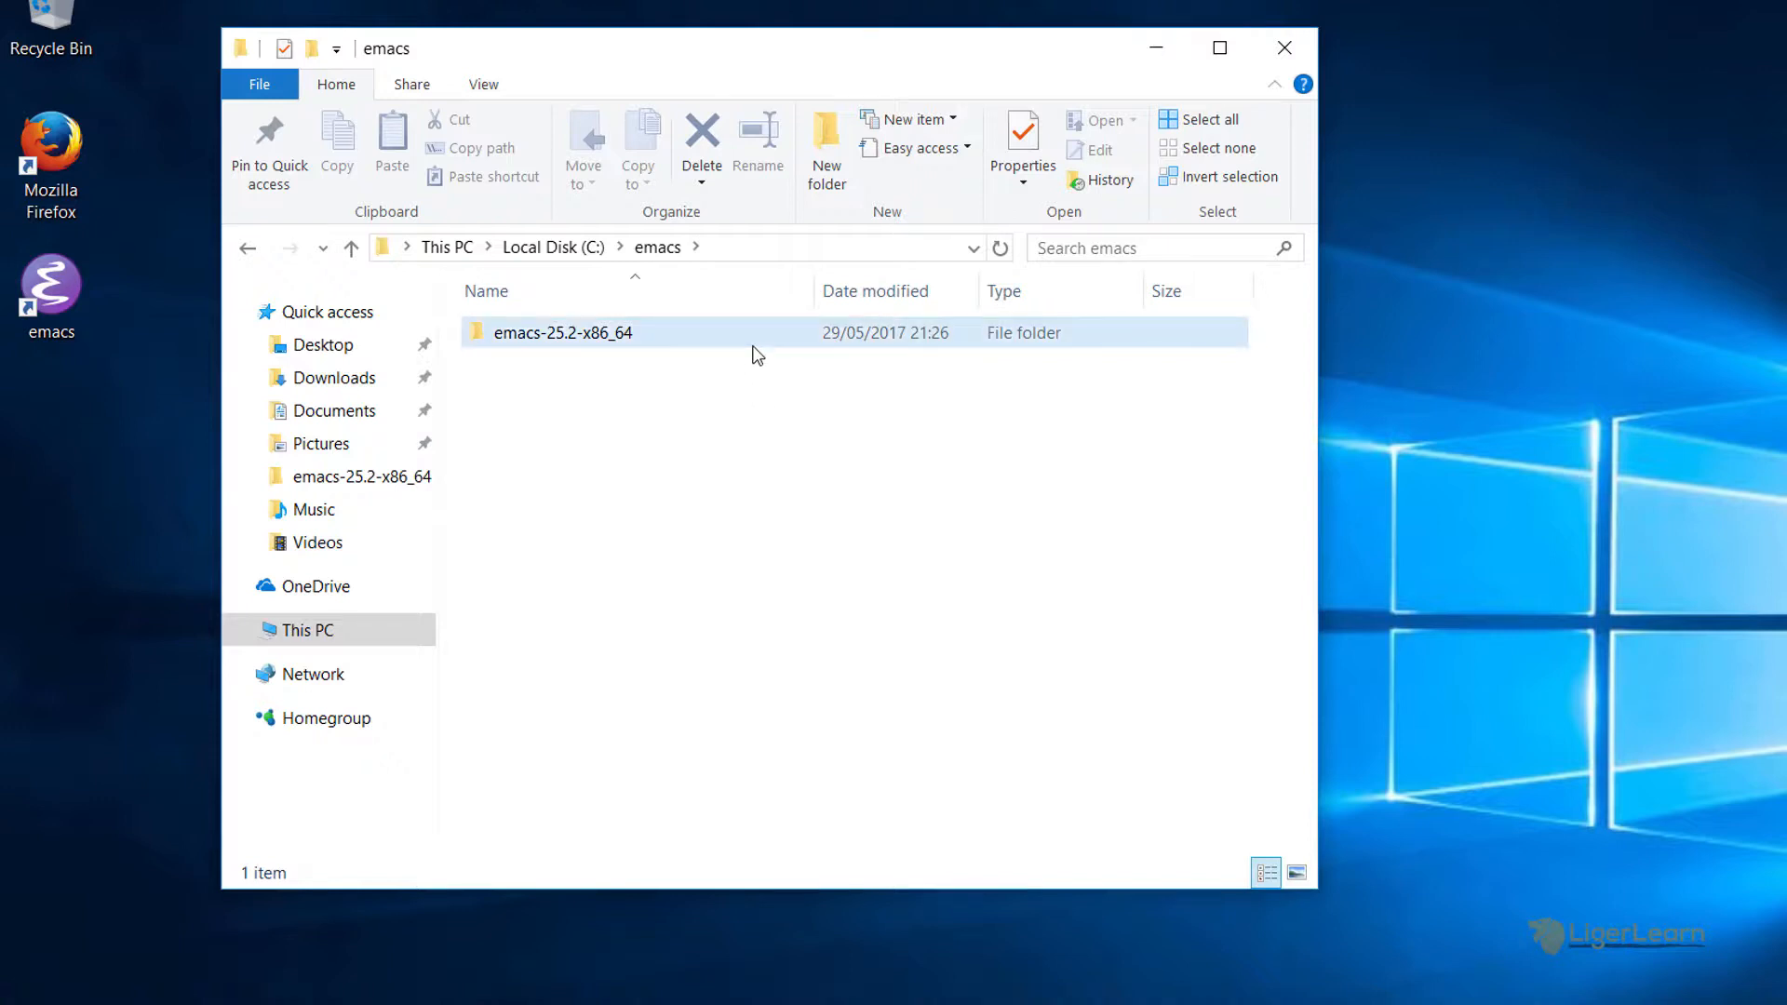
{"action": "double_click", "coordinate": [562, 332]}
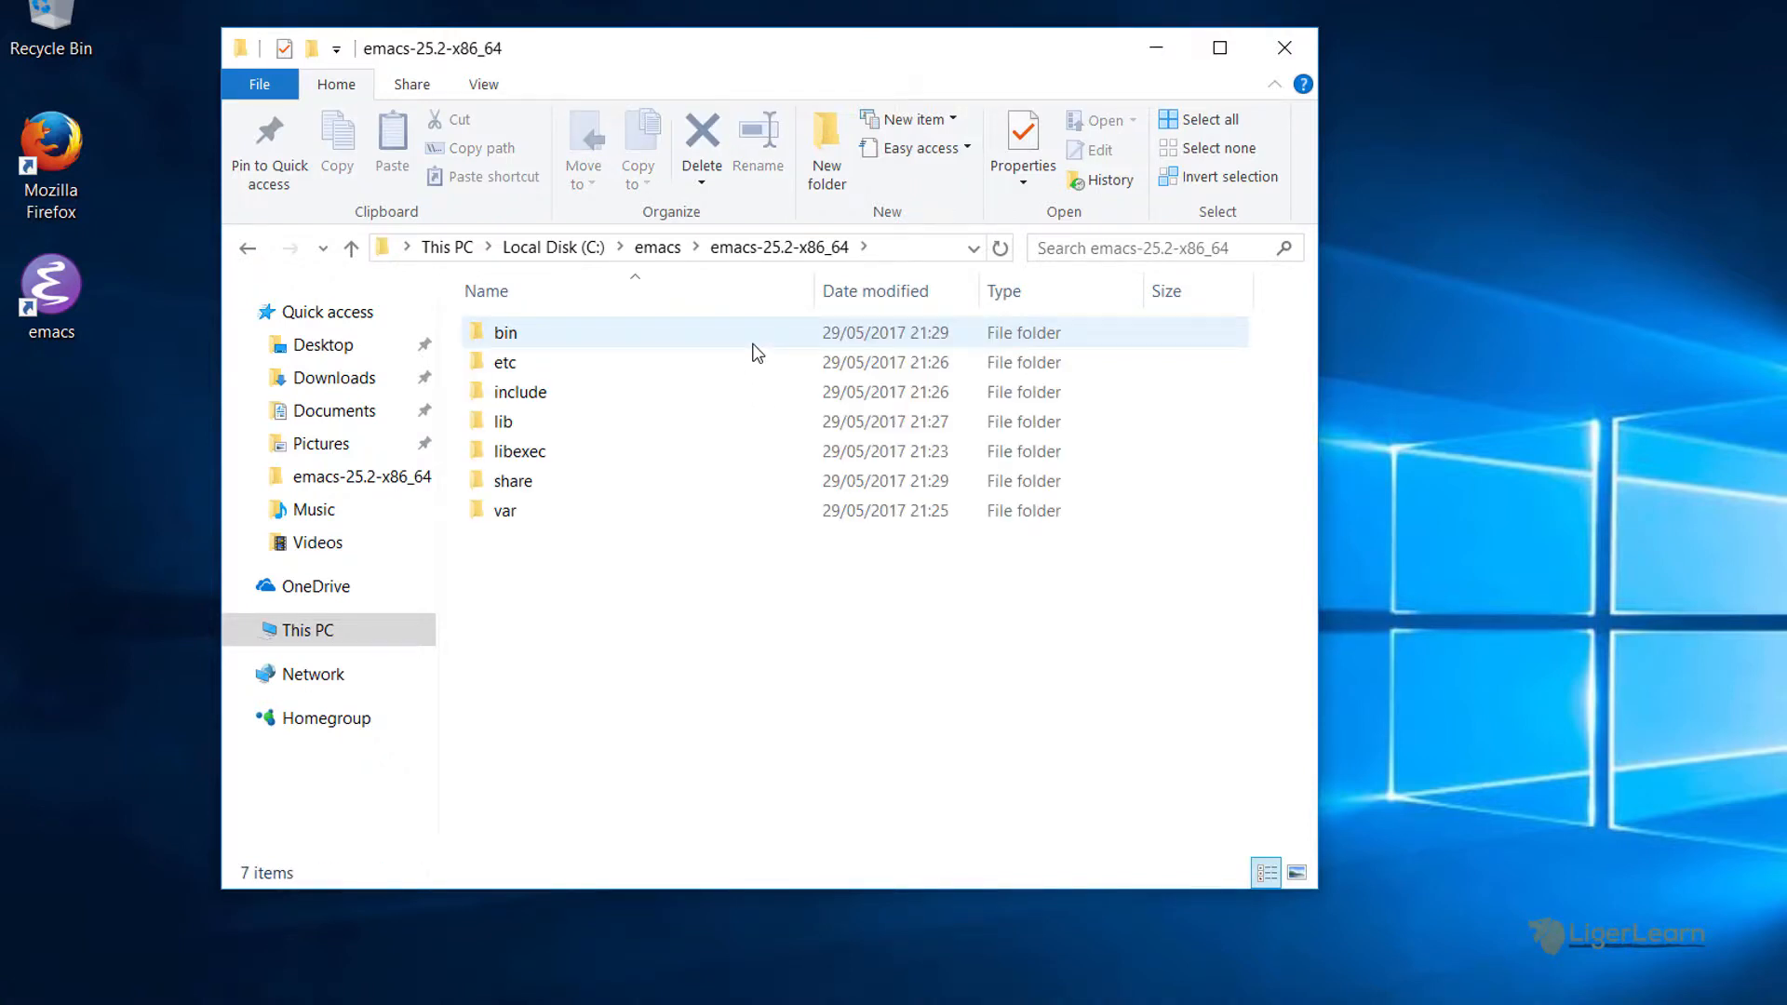
{"action": "double_click", "coordinate": [504, 331]}
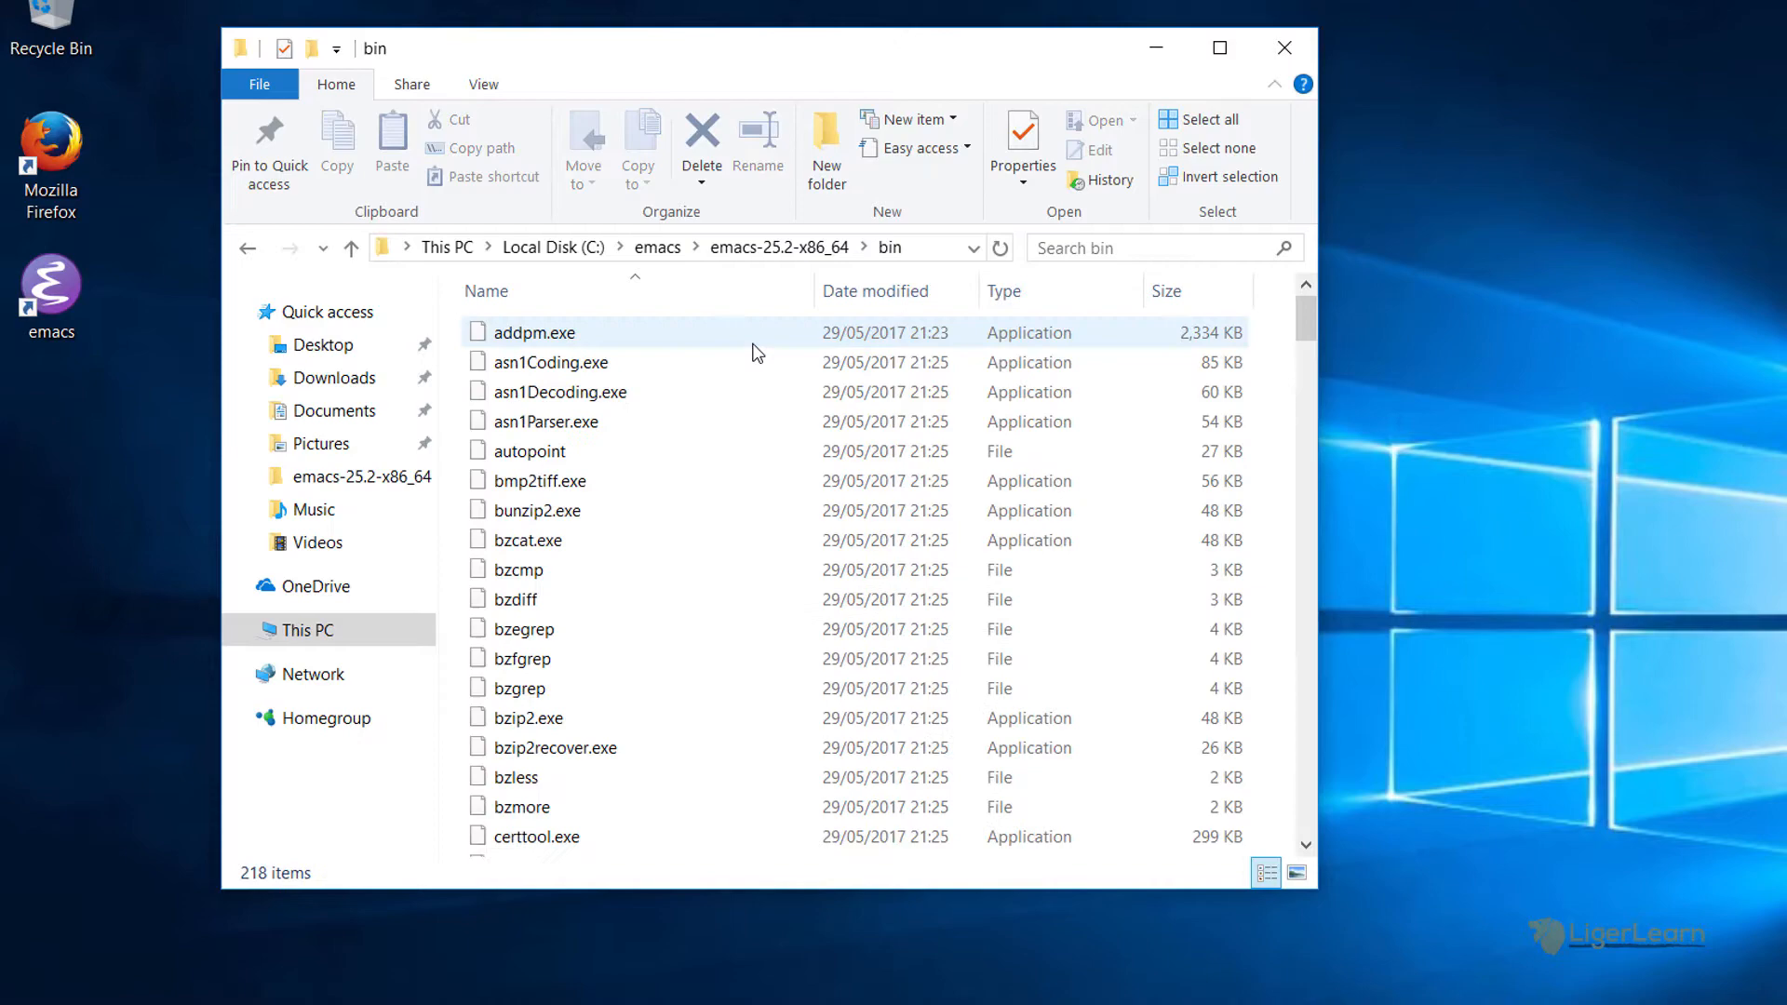
{"action": "scroll", "scroll_direction": "down", "scroll_amount": 3}
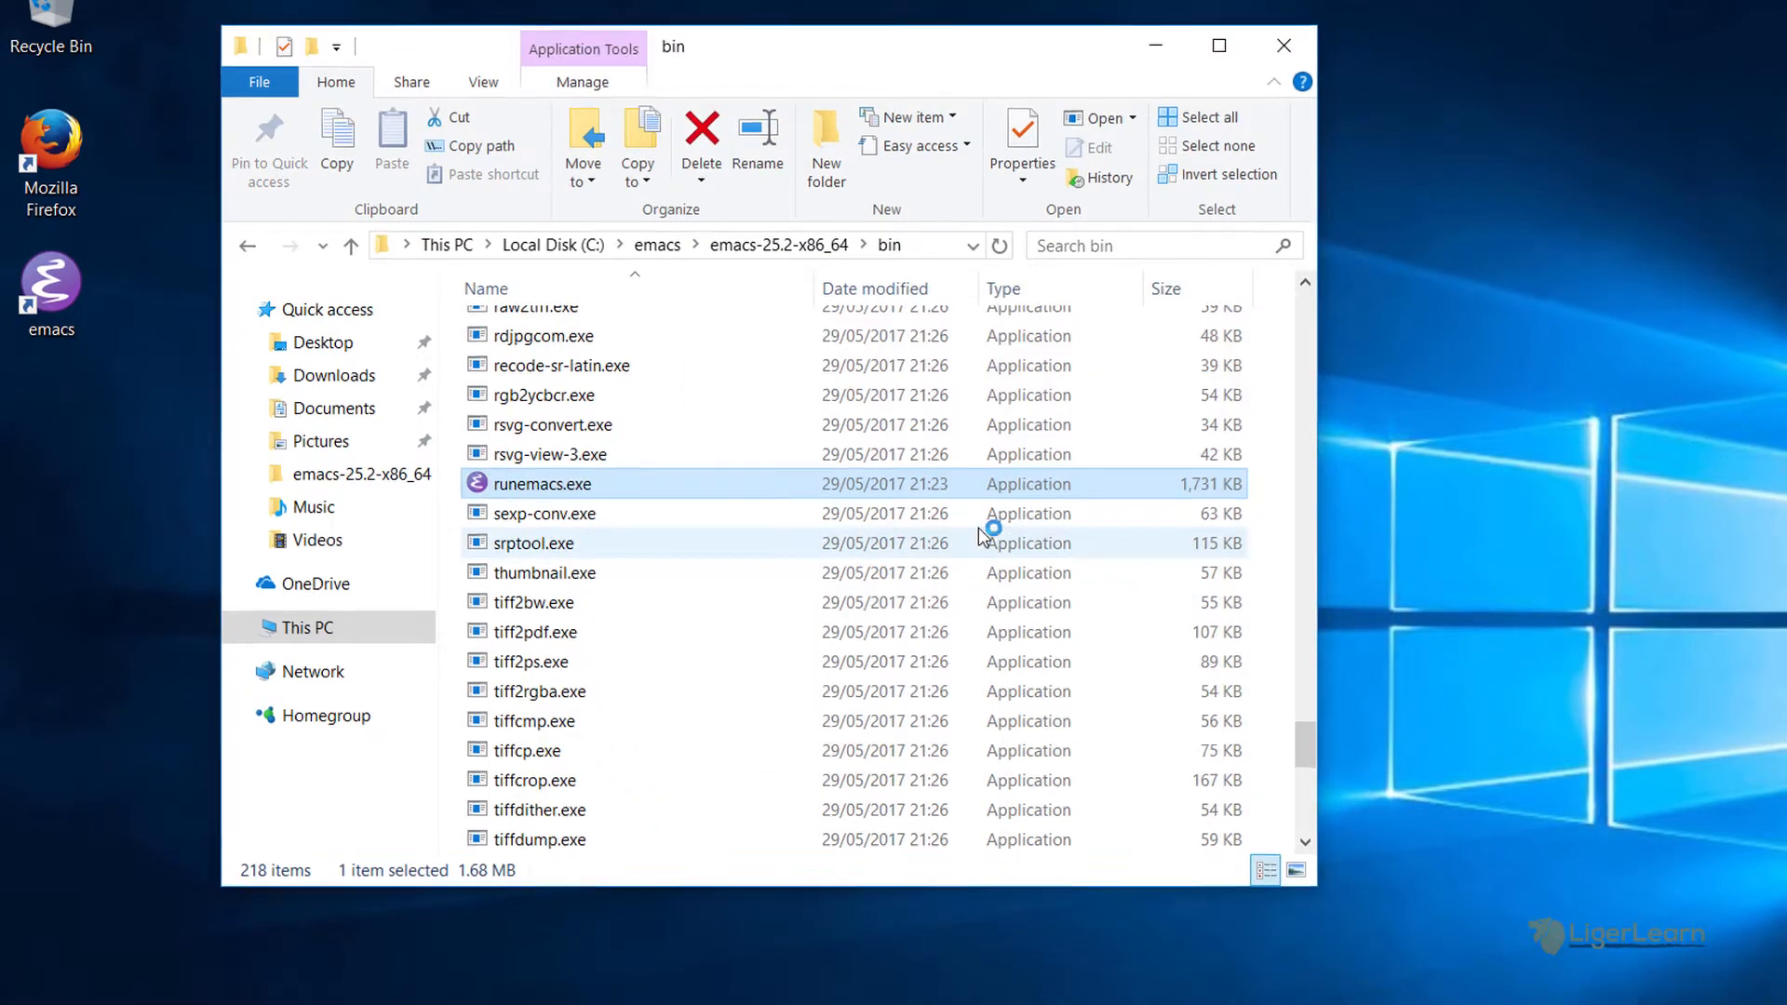
{"action": "double_click", "coordinate": [548, 483]}
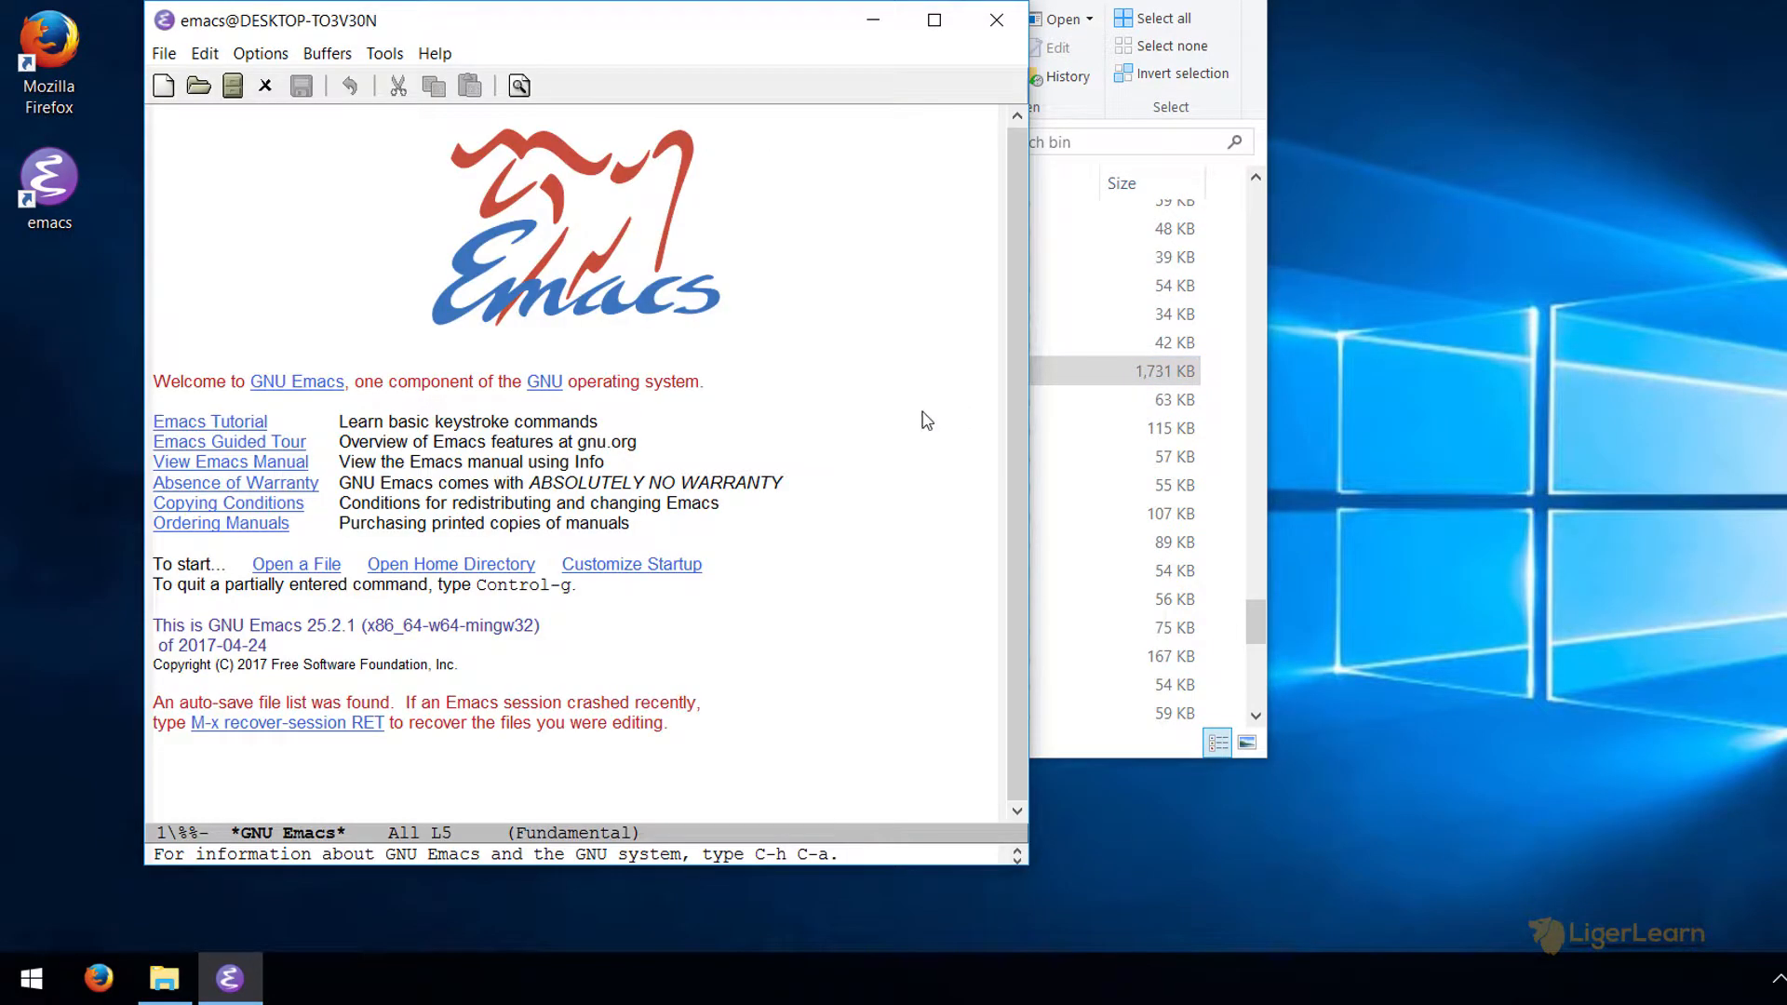
{"action": "mouse_move", "coordinate": [630, 564]}
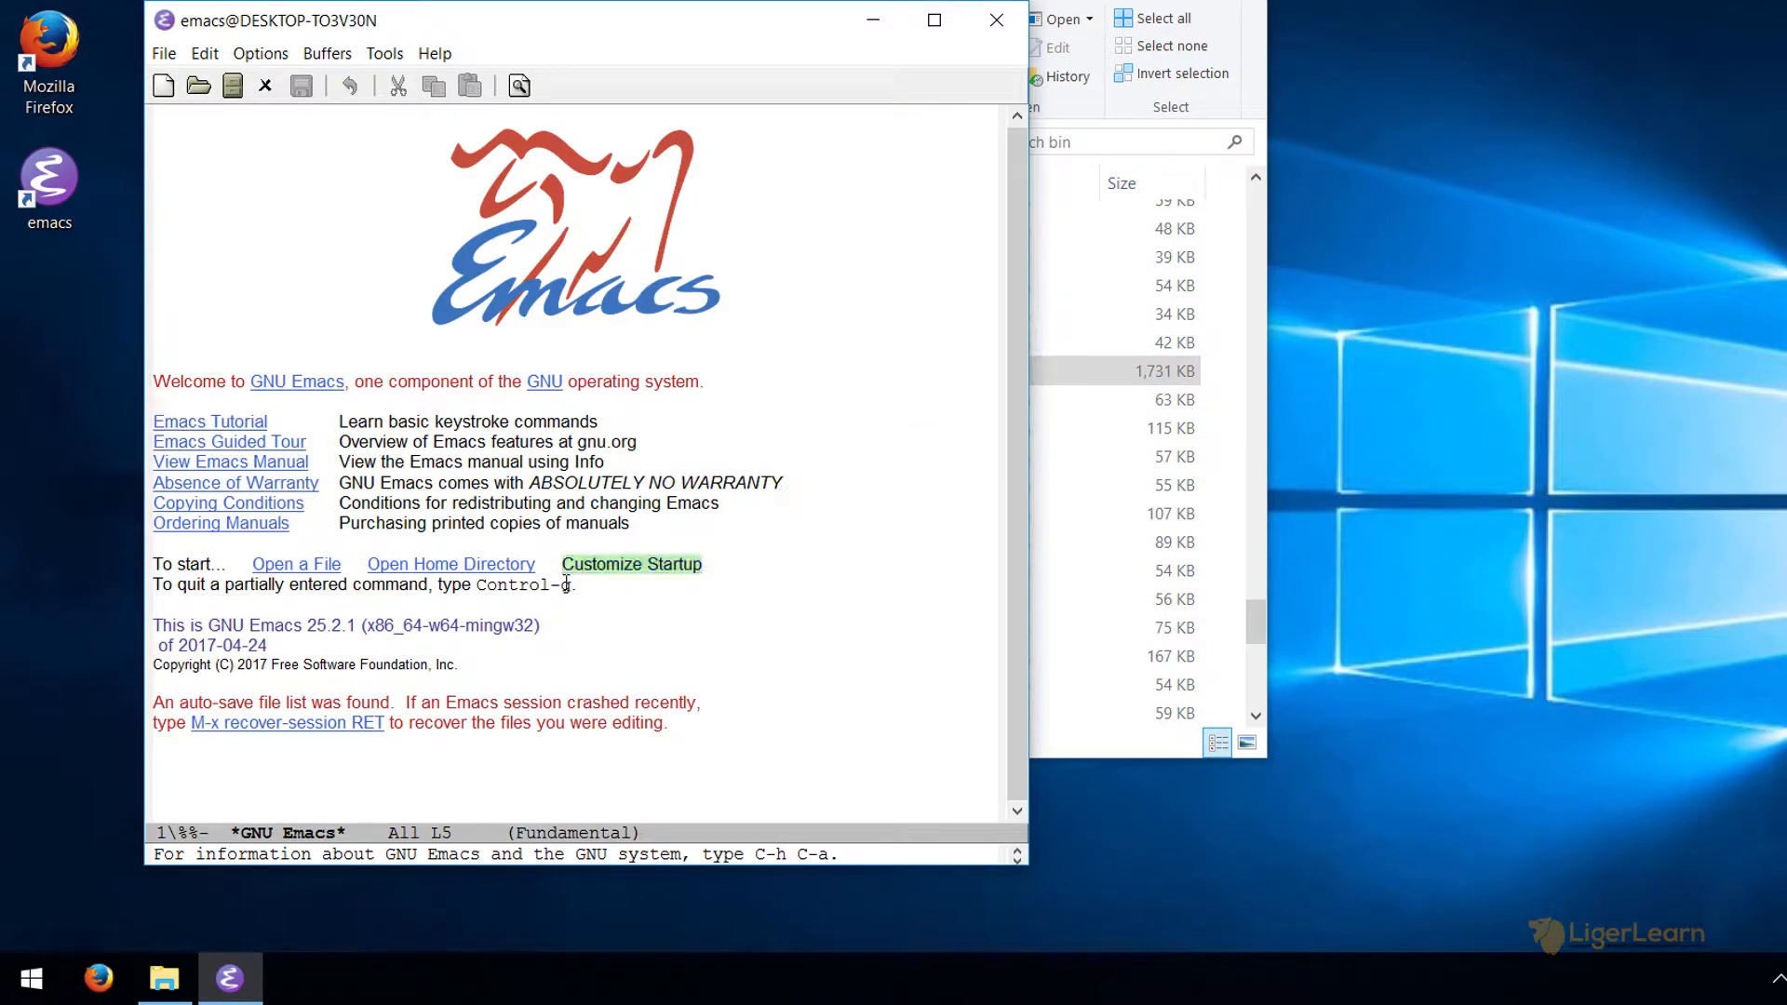
{"action": "mouse_move", "coordinate": [230, 979]}
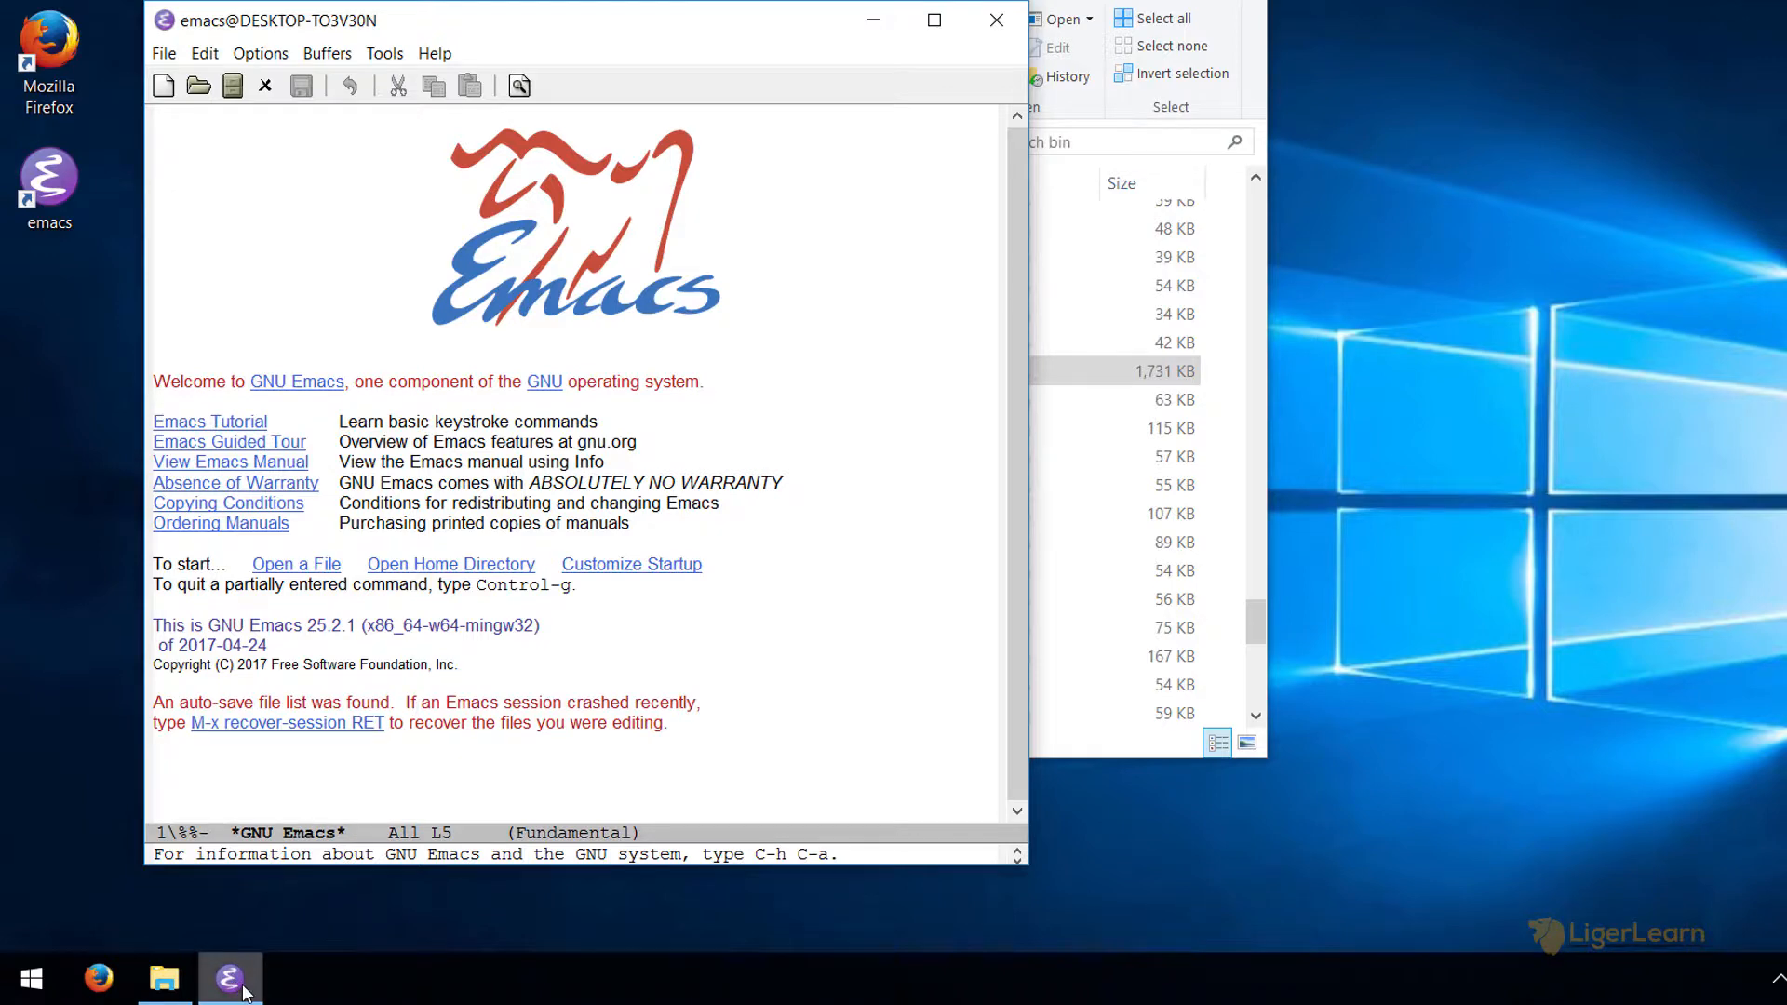
Step: Bring up the taskbar context menu for the running Emacs icon
{"action": "right_click", "coordinate": [230, 979]}
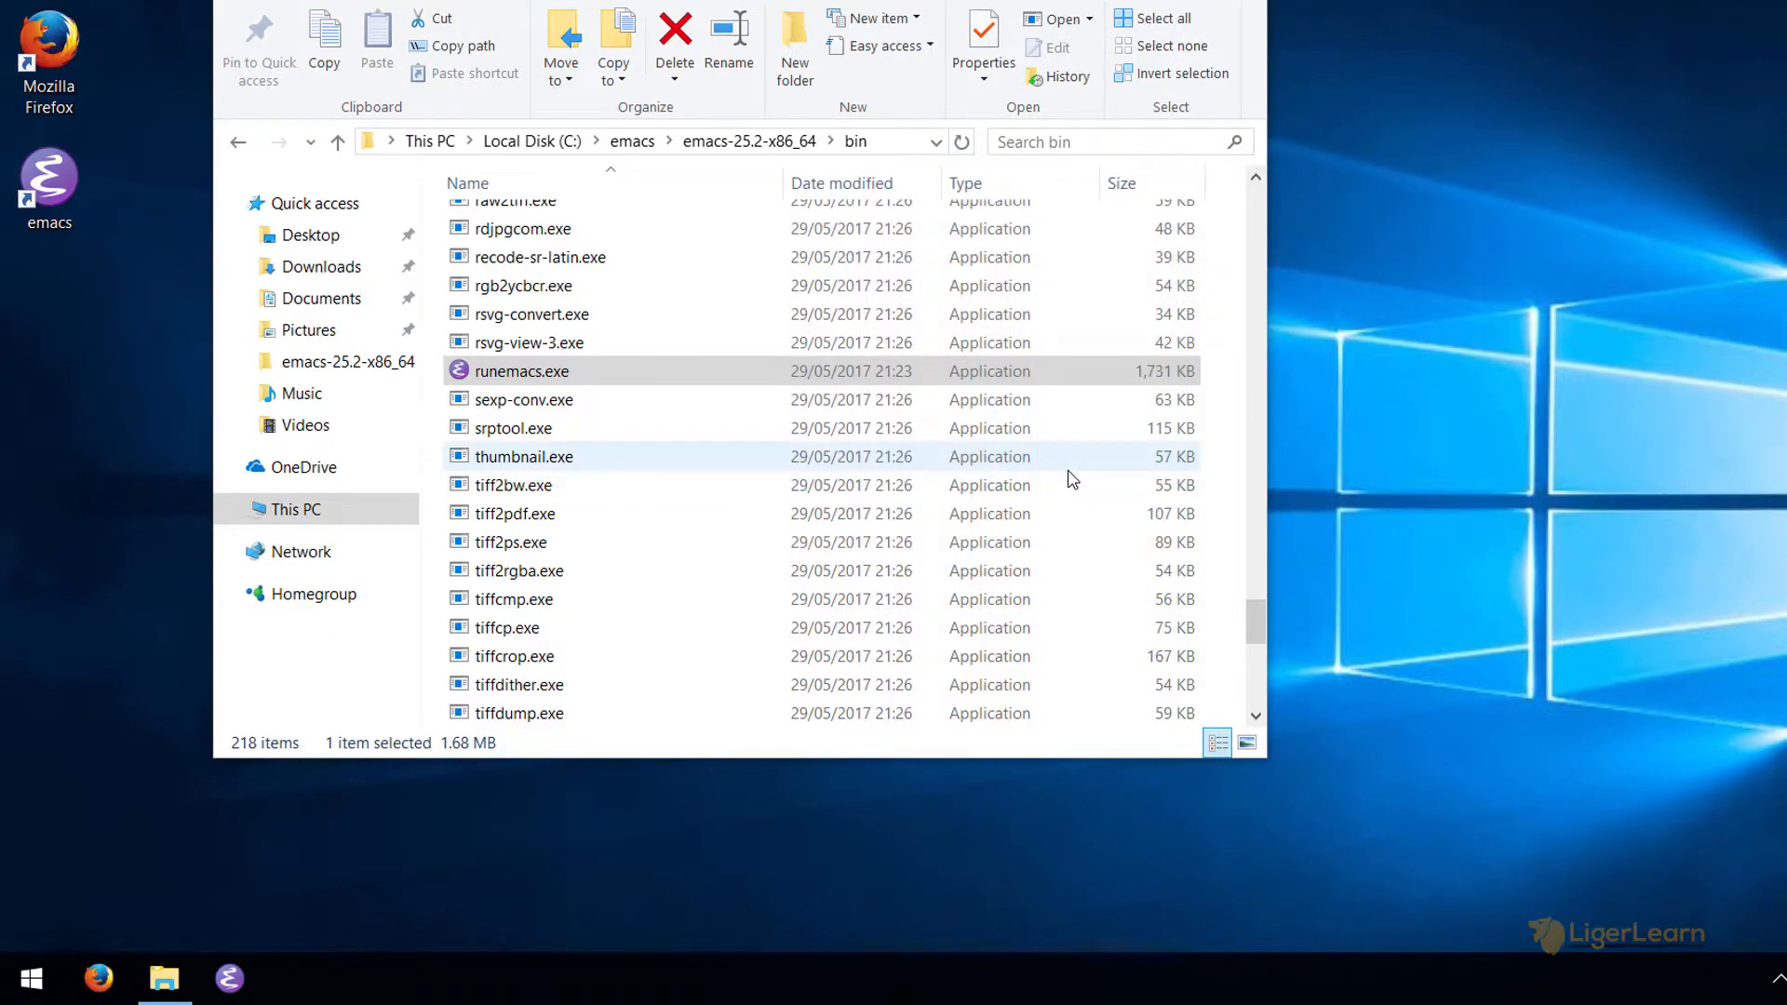
Step: Dismiss the File Explorer bin folder window, leaving a clear desktop
{"action": "double_click", "coordinate": [519, 371]}
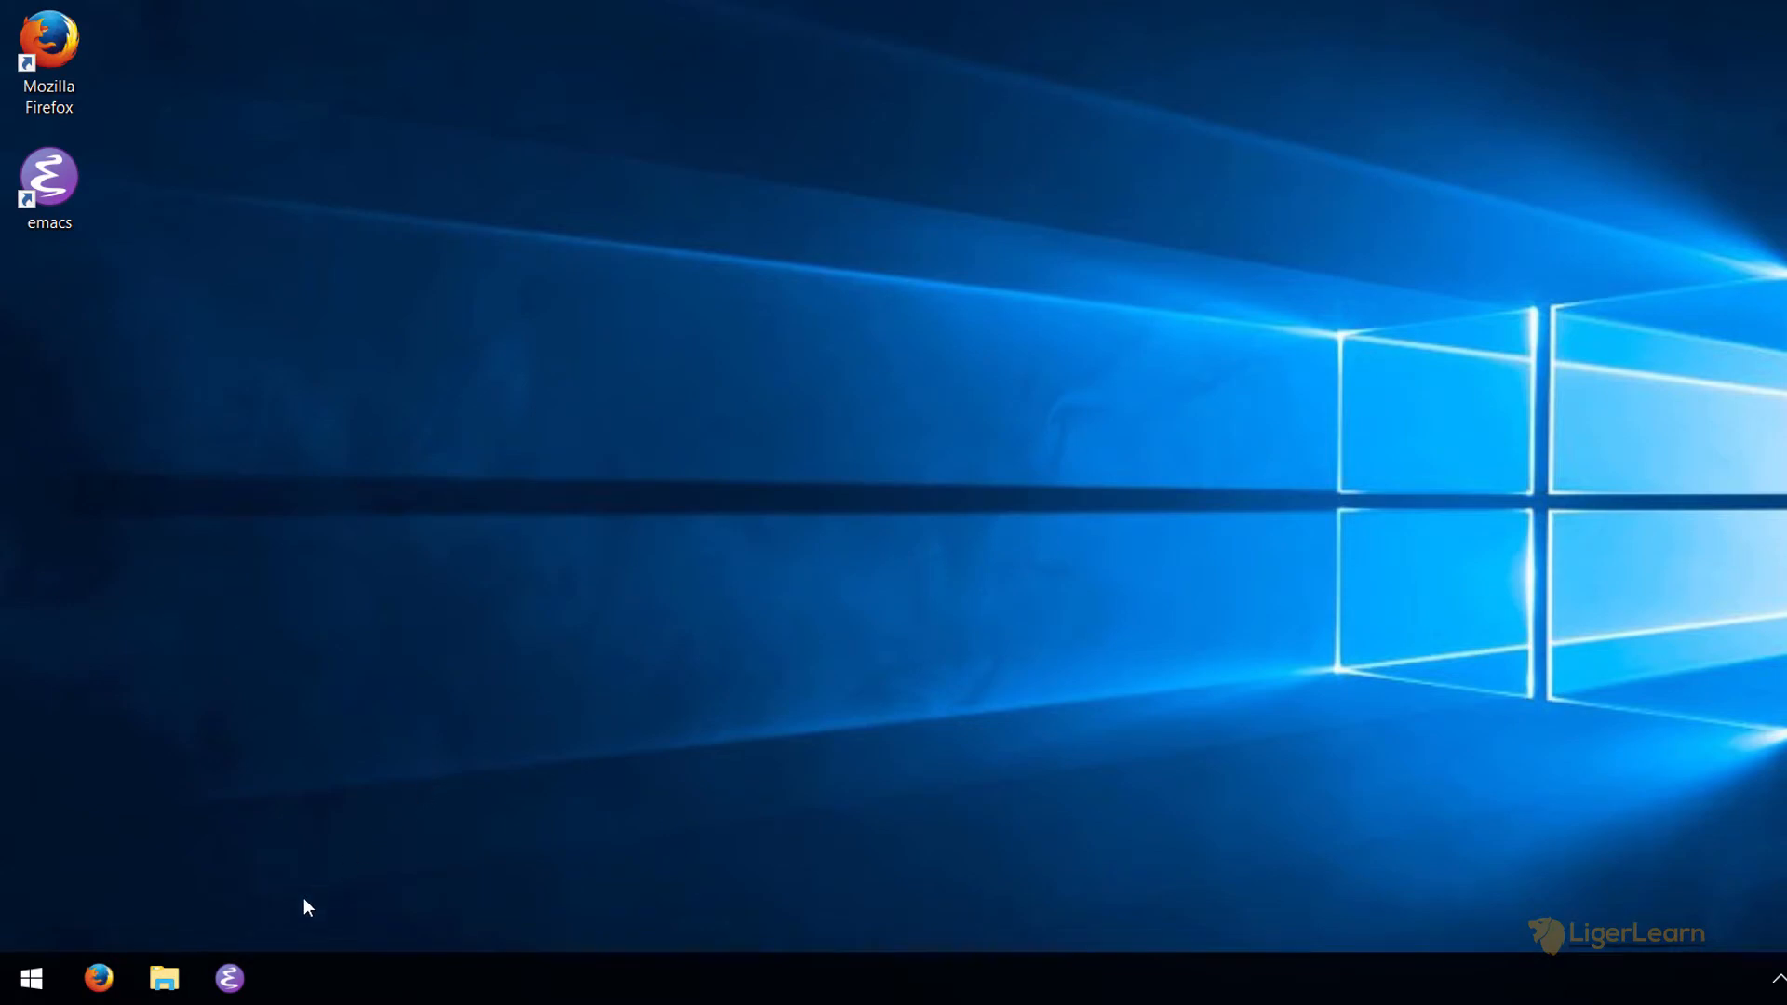
{"action": "mouse_move", "coordinate": [229, 978]}
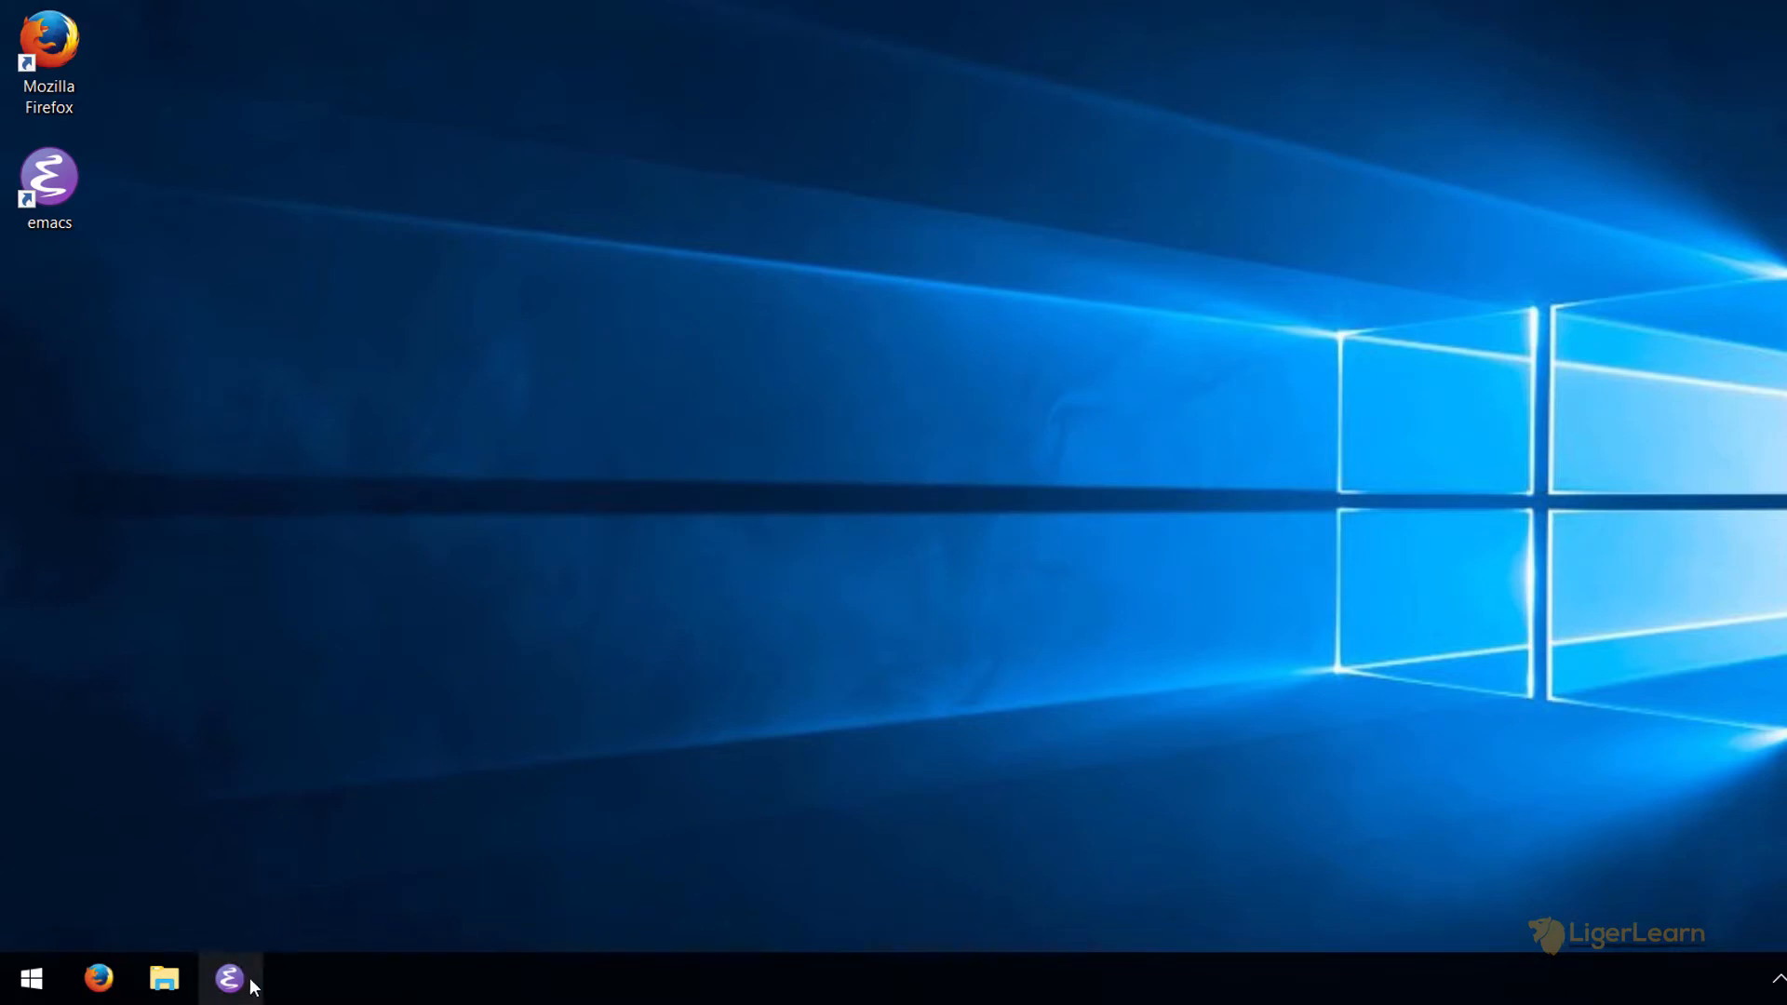
{"action": "mouse_move", "coordinate": [230, 978]}
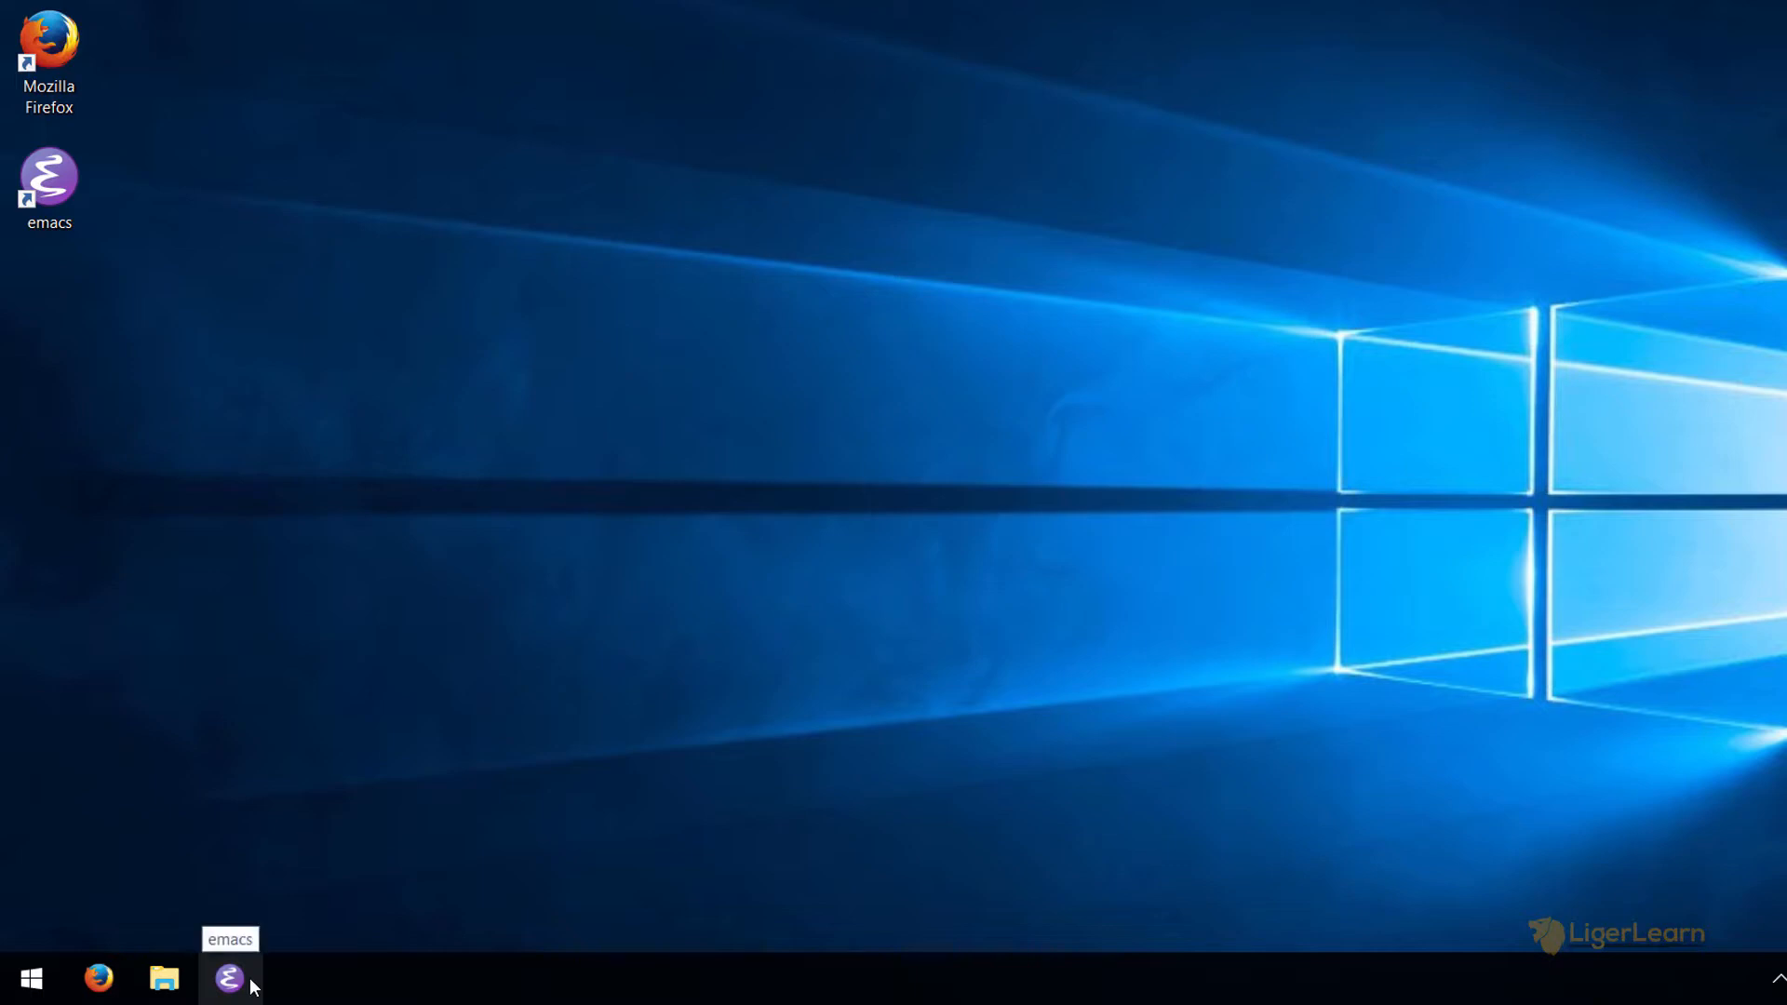
Step: Open the Properties dialog of the pinned Emacs taskbar shortcut
{"action": "right_click", "coordinate": [229, 978]}
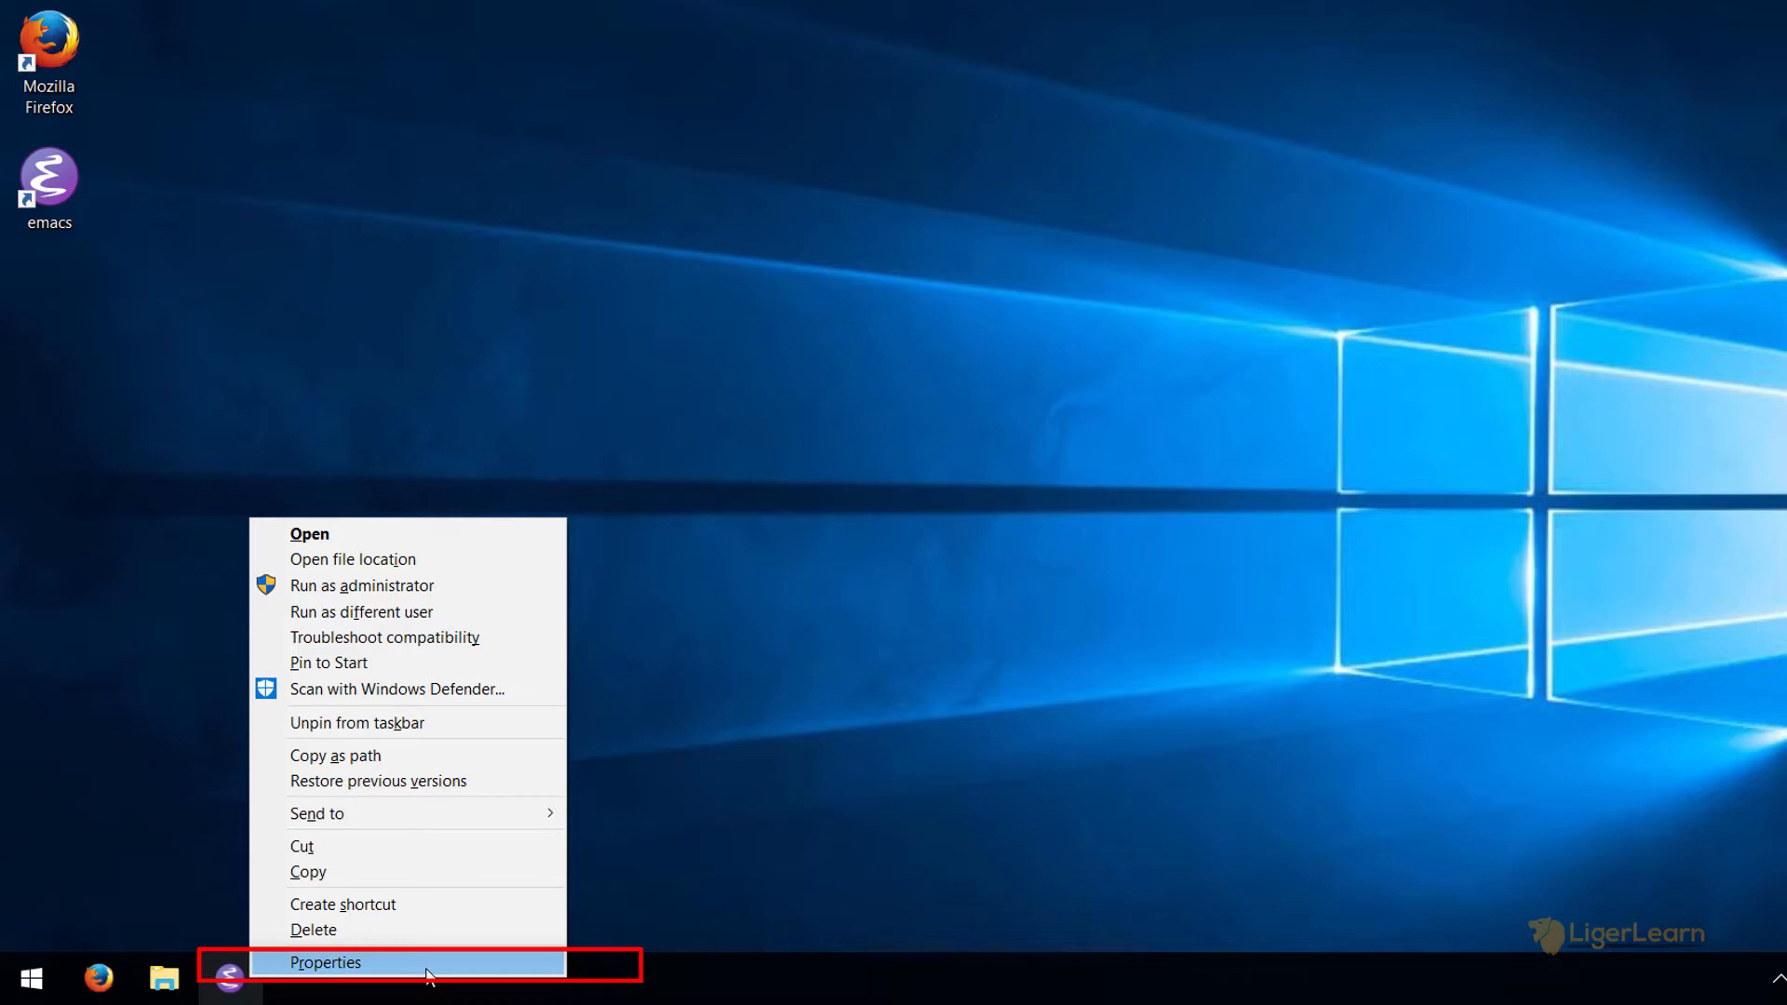
{"action": "left_click", "coordinate": [324, 962]}
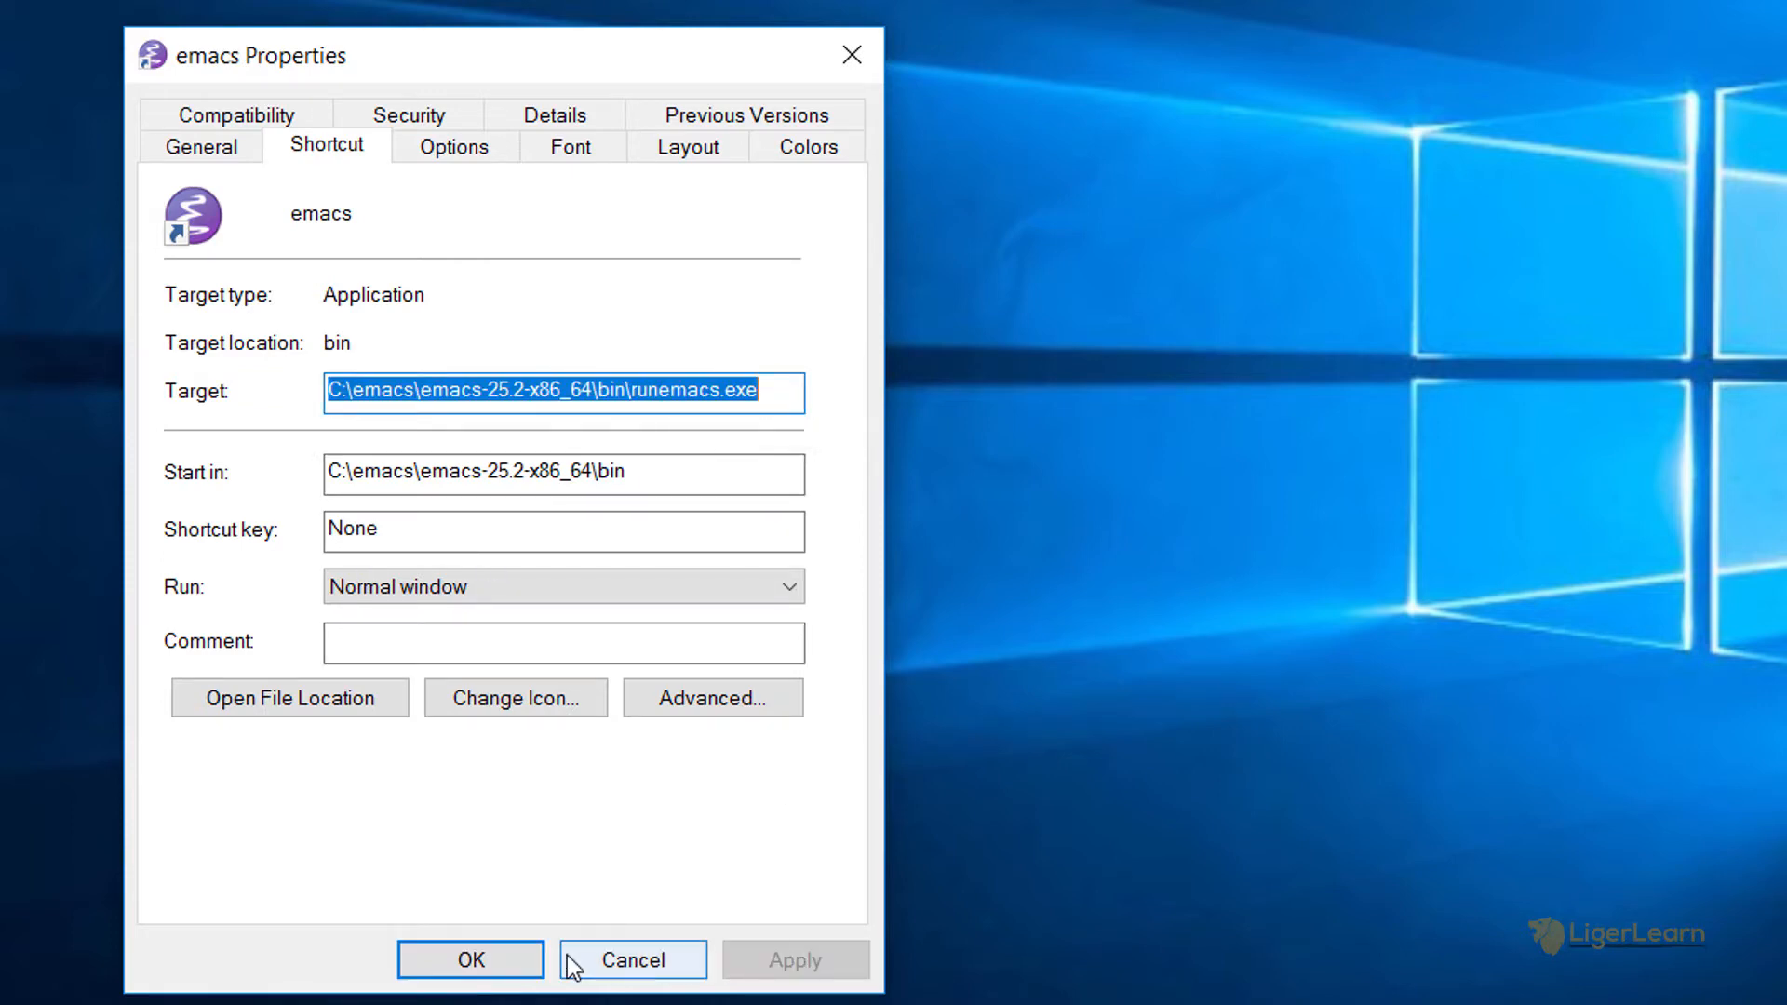
Step: Close the unchanged Properties dialog and launch Emacs from its pinned taskbar shortcut
{"action": "left_click", "coordinate": [631, 959]}
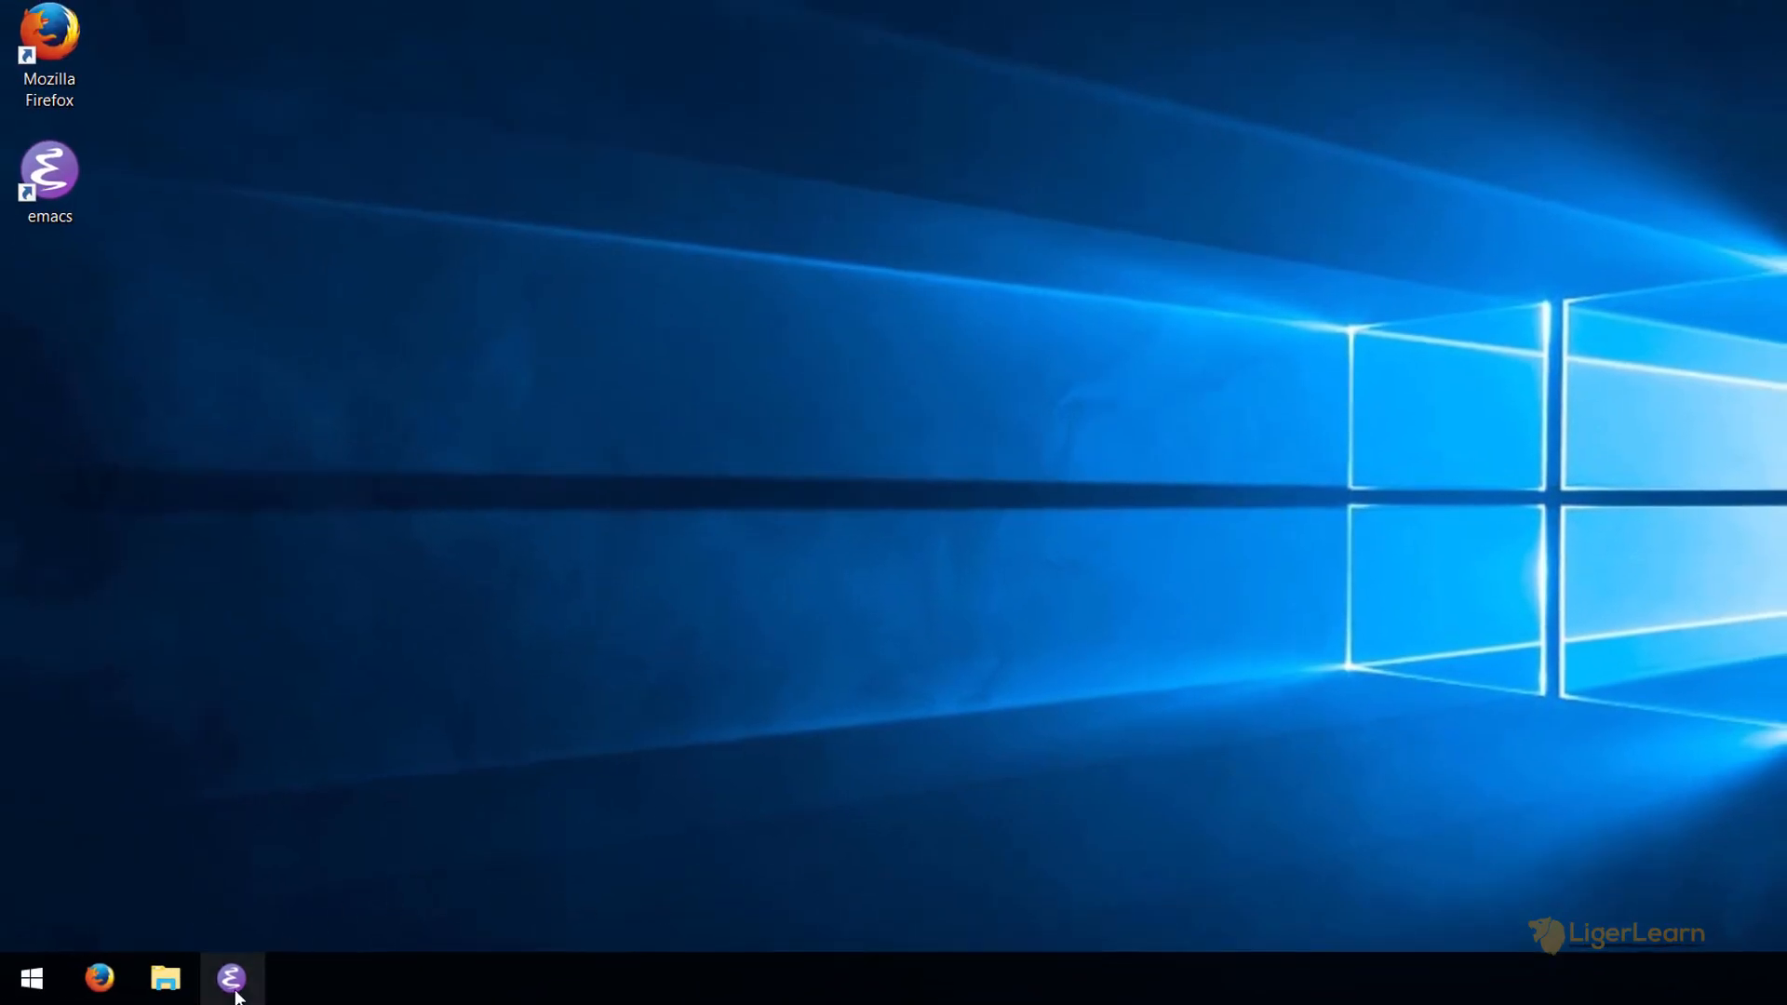
{"action": "left_click", "coordinate": [232, 979]}
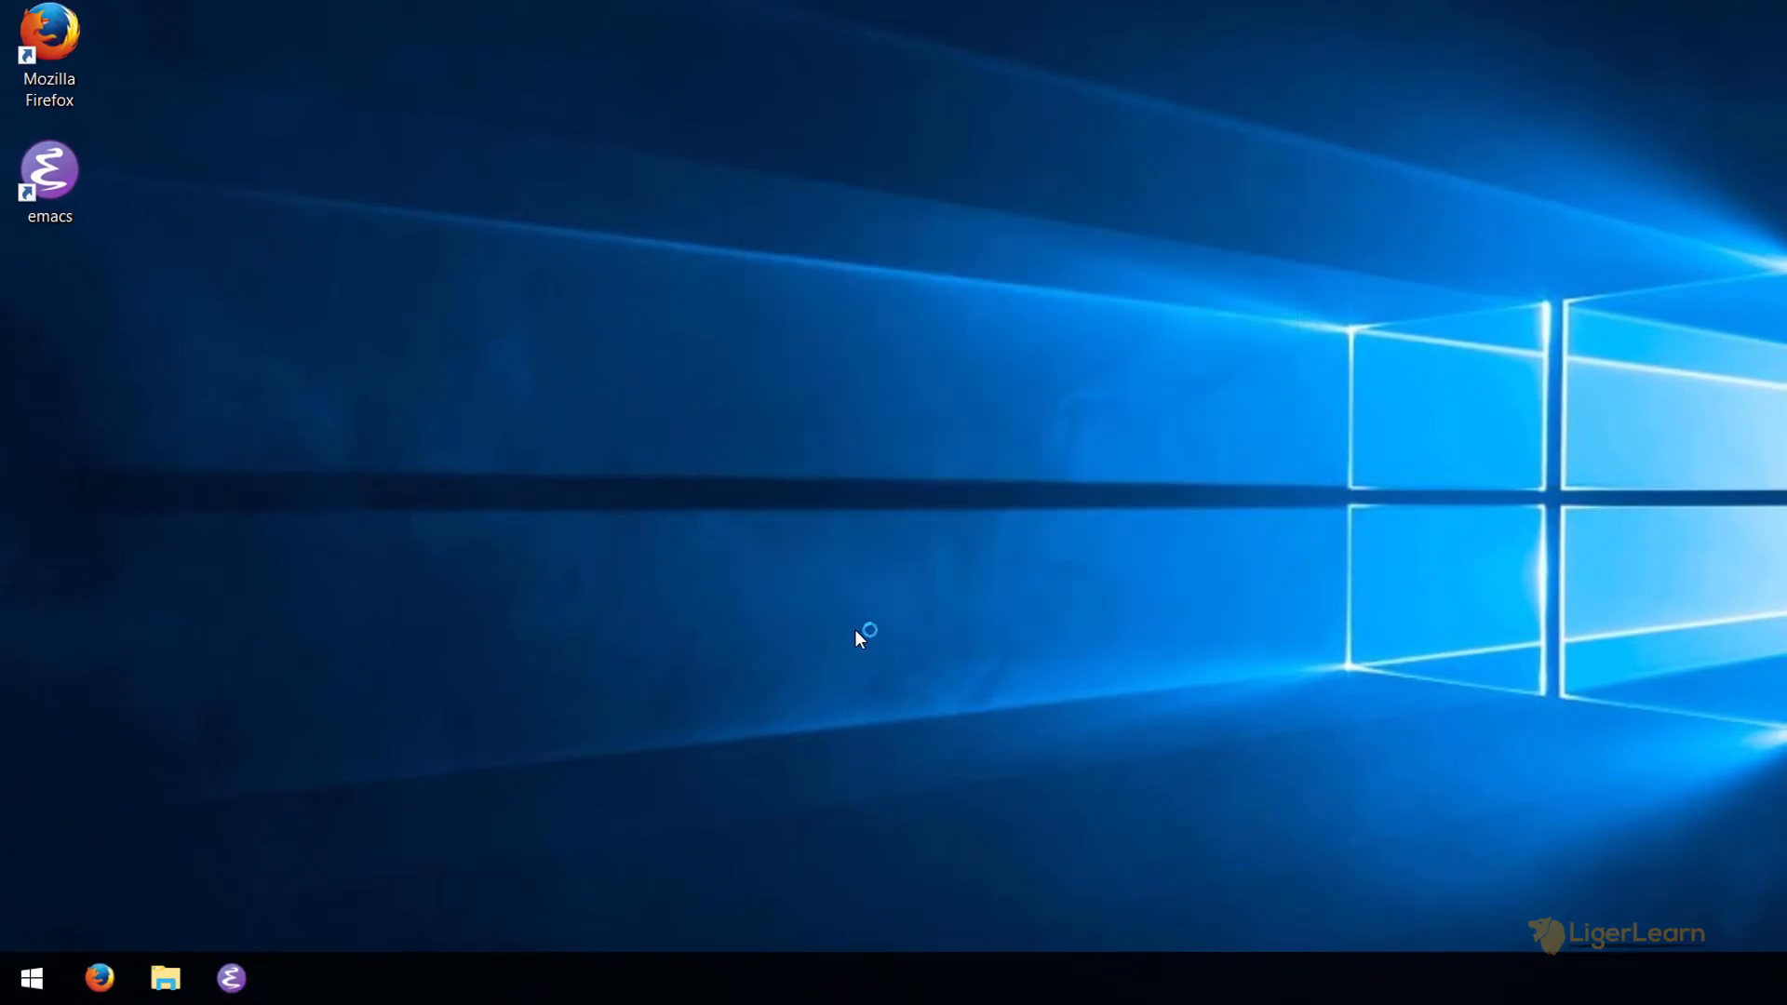